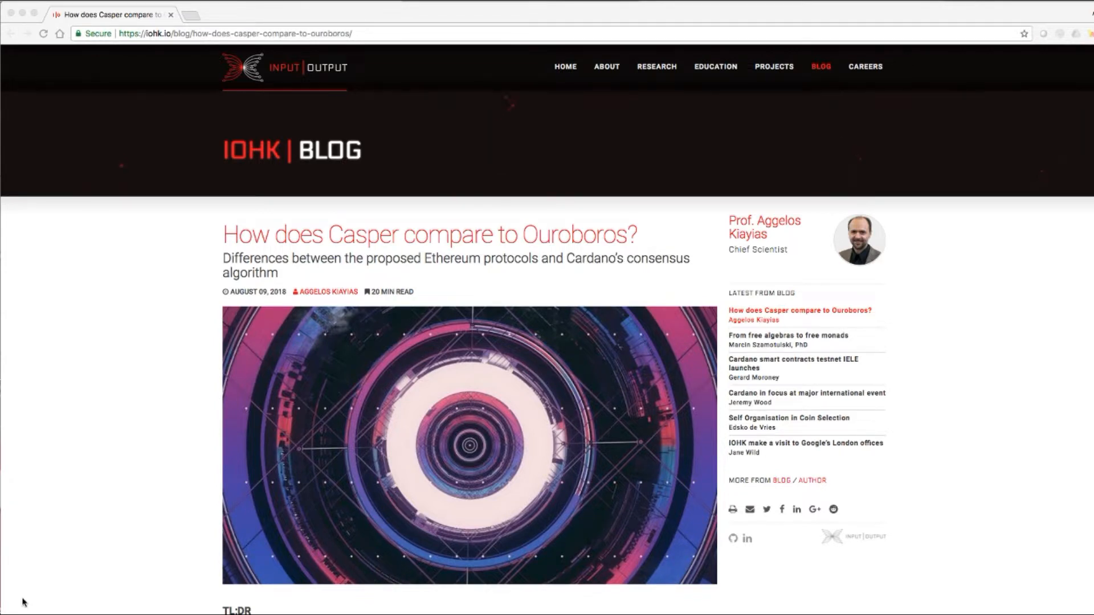
scroll(down, 3)
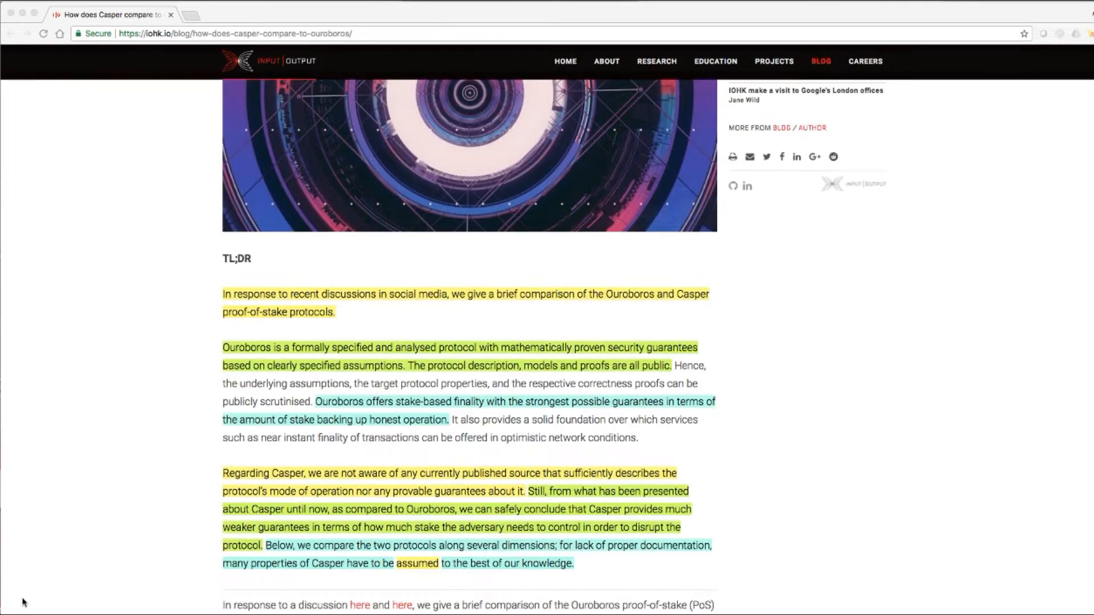
scroll(down, 3)
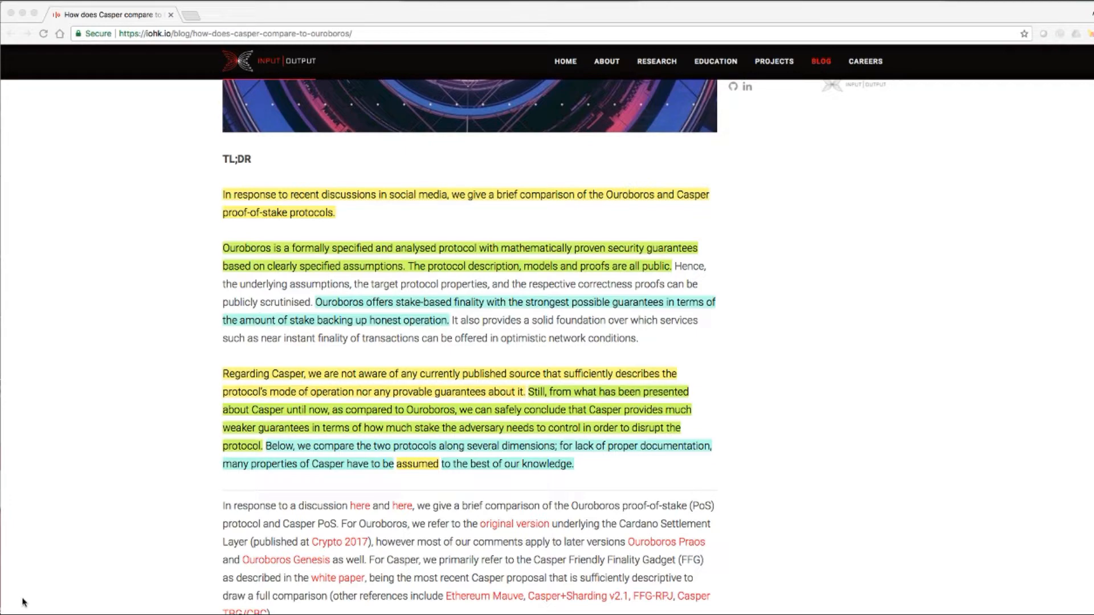
scroll(down, 3)
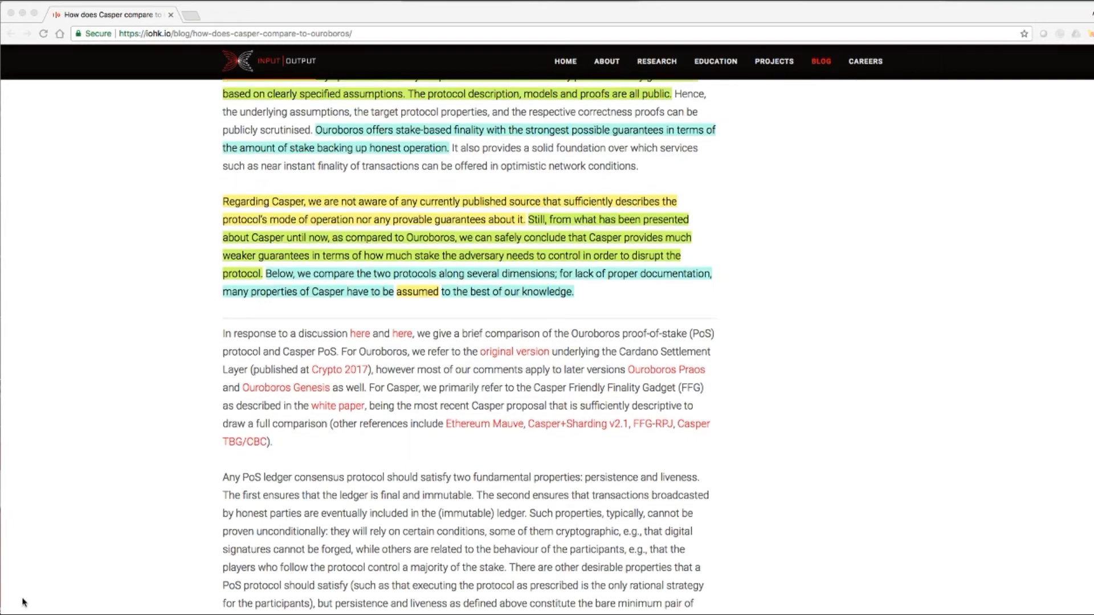
scroll(down, 3)
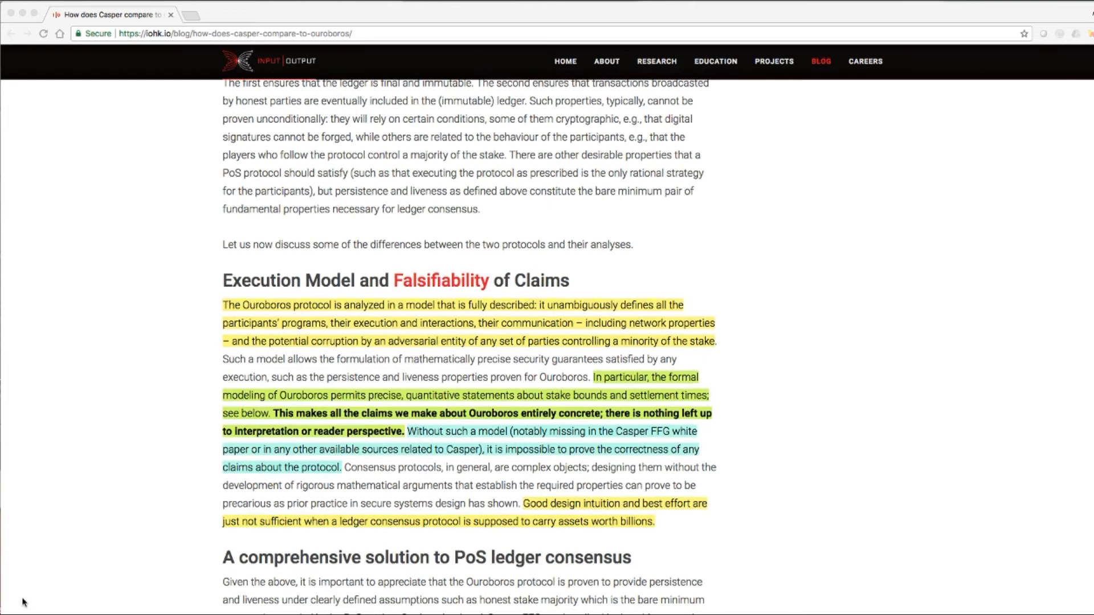
scroll(down, 3)
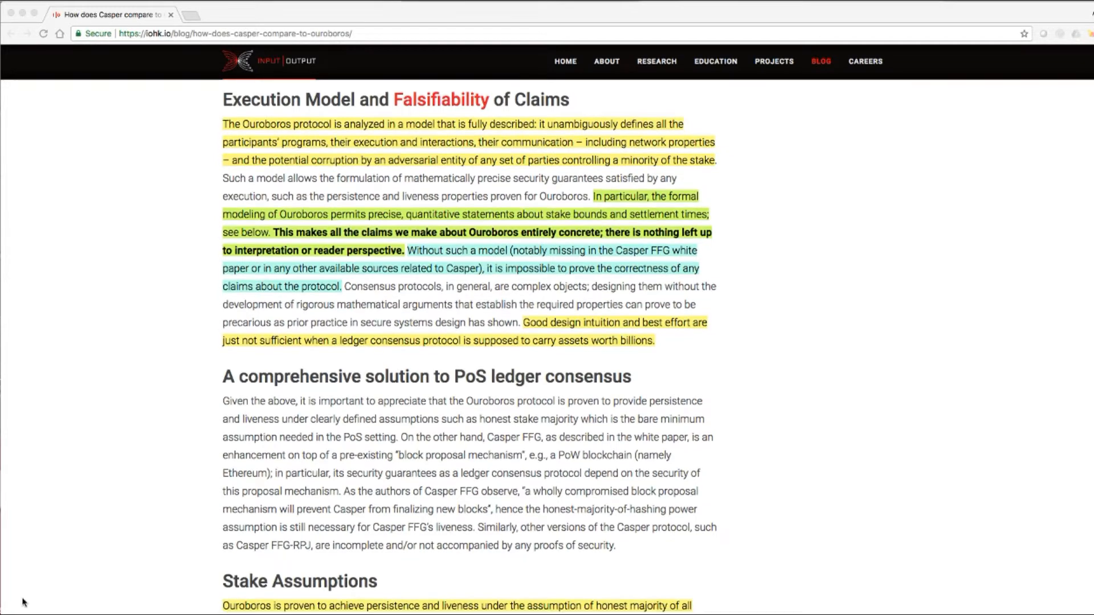
scroll(down, 3)
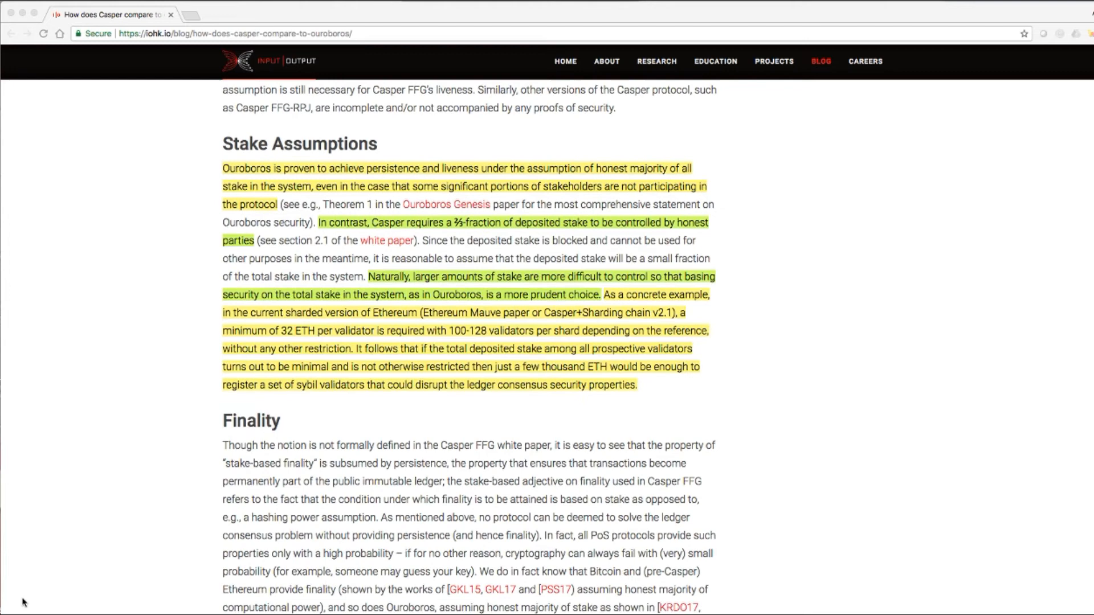
scroll(down, 3)
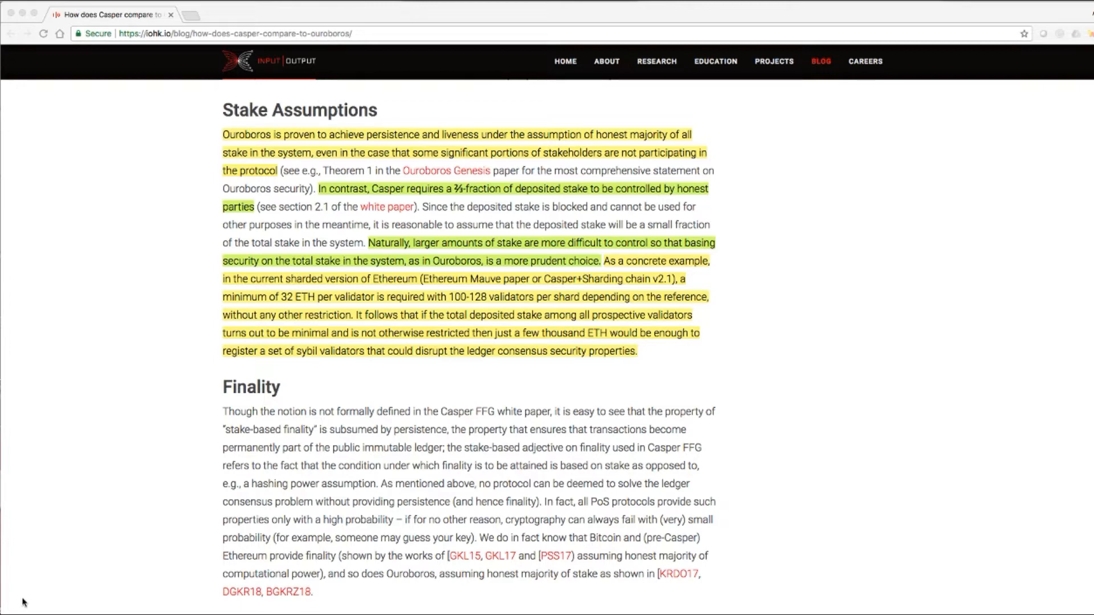
scroll(down, 3)
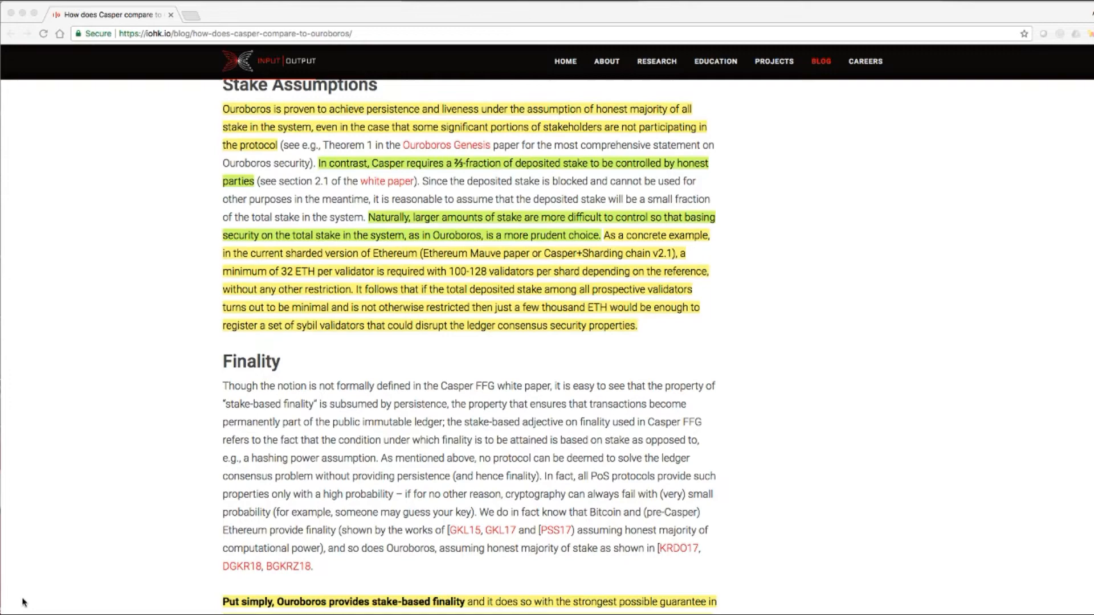
scroll(down, 3)
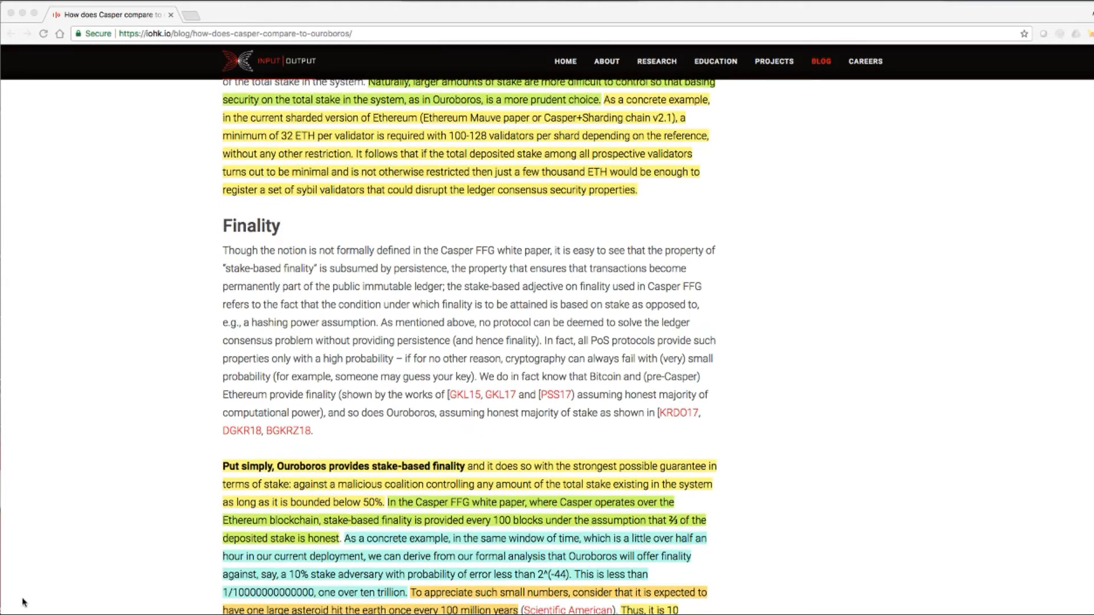
scroll(down, 3)
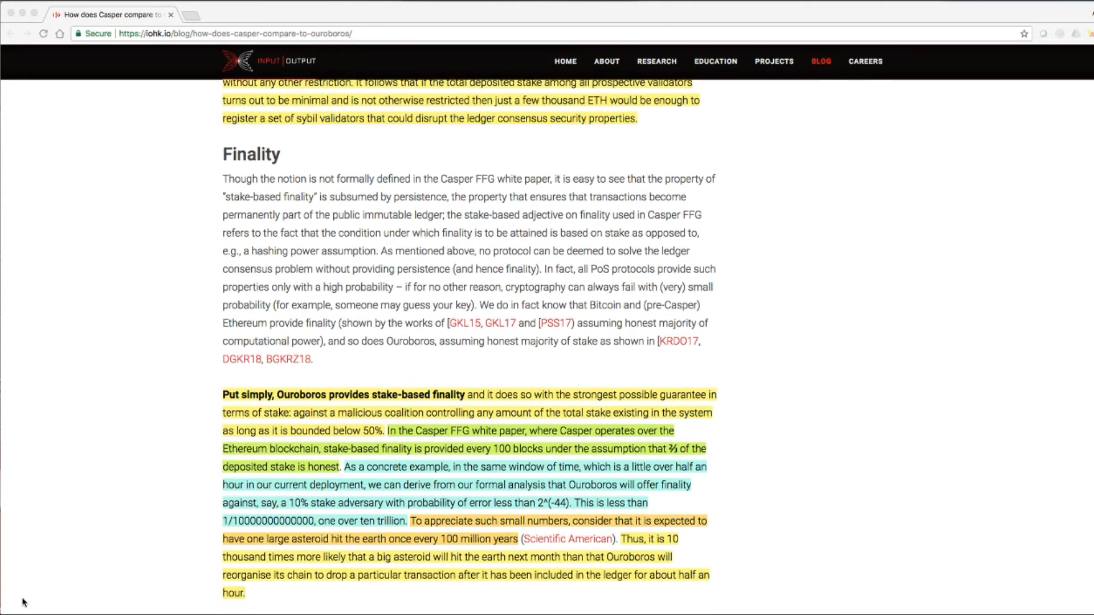
scroll(down, 3)
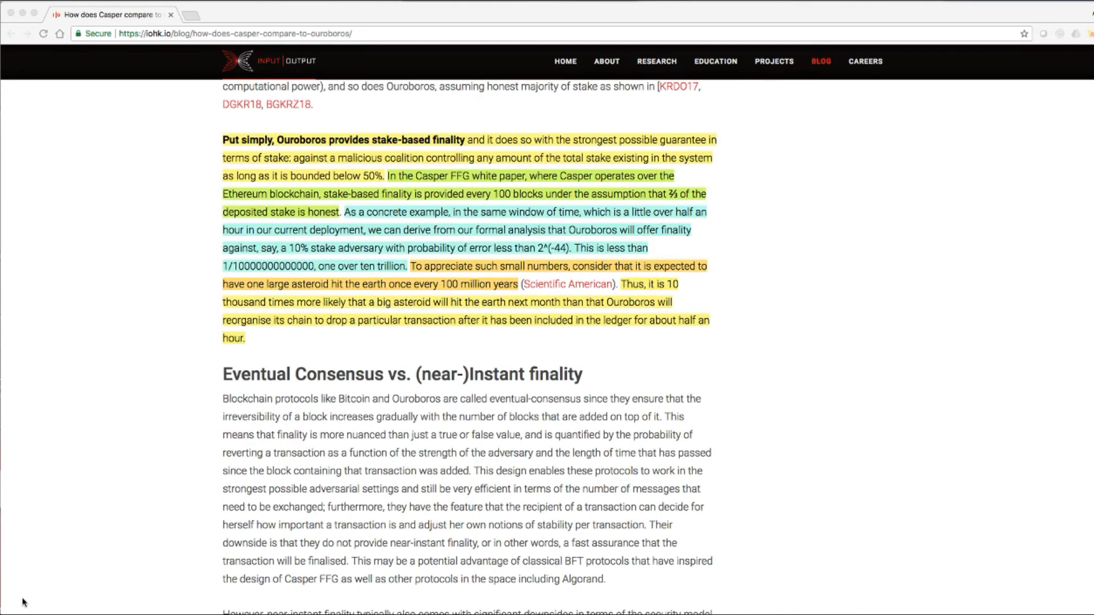
scroll(down, 3)
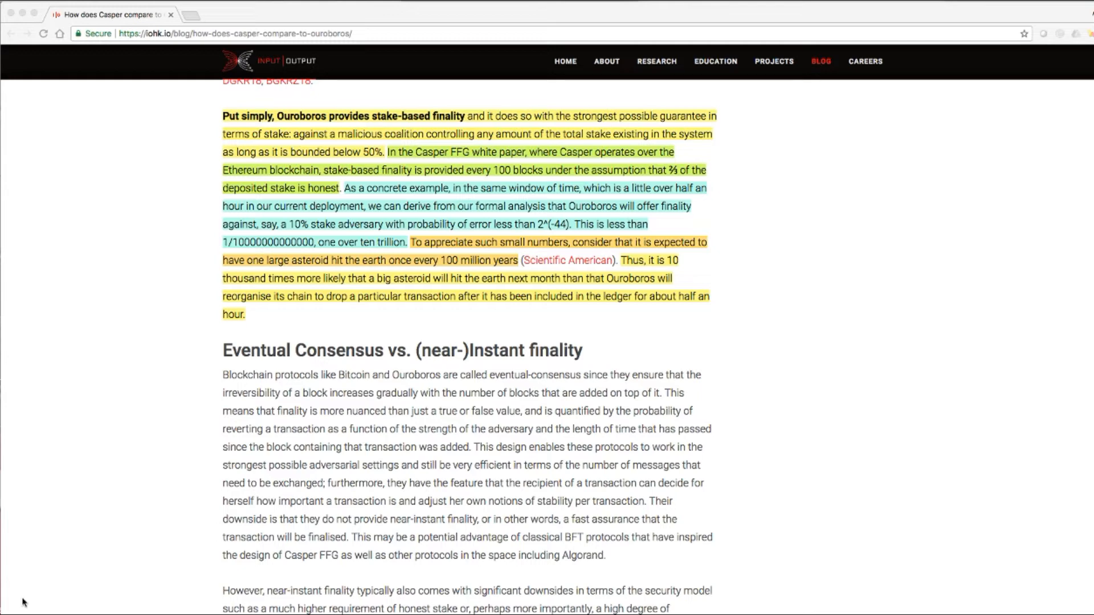
scroll(down, 3)
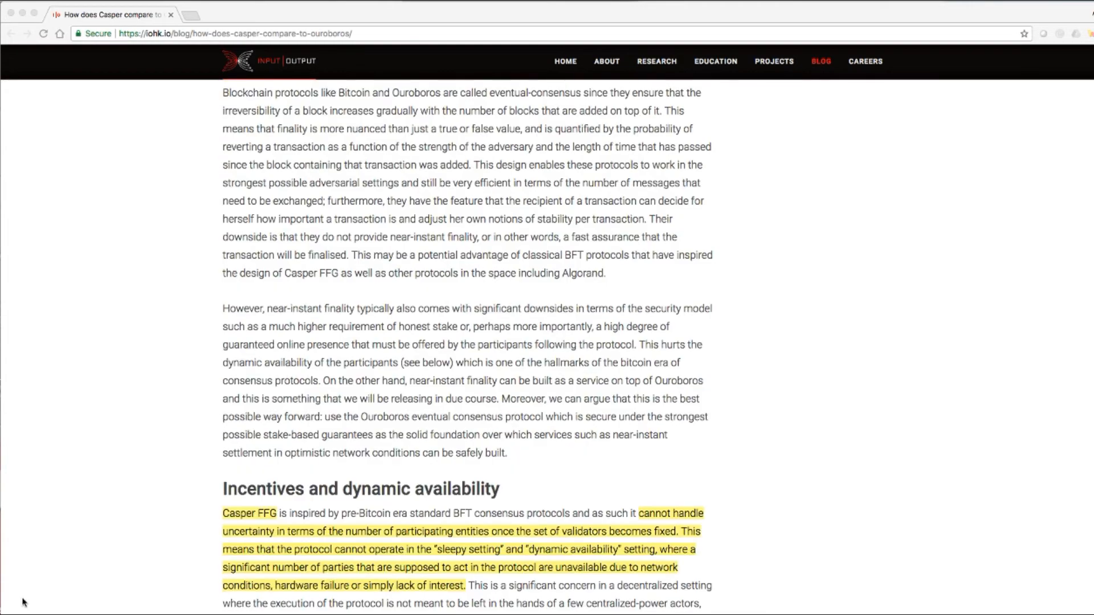
scroll(down, 3)
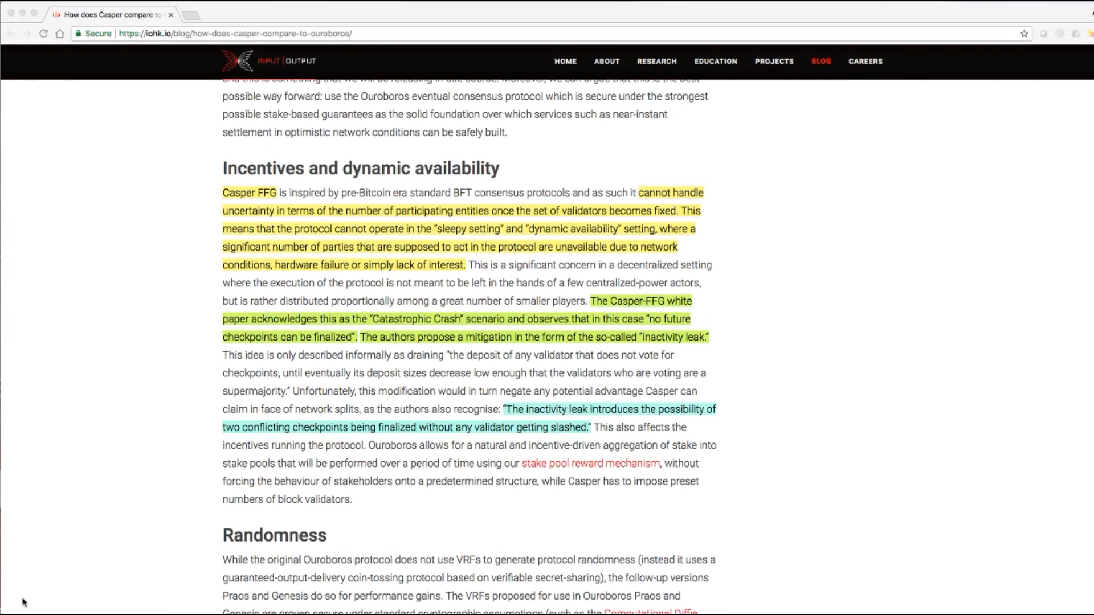
scroll(down, 3)
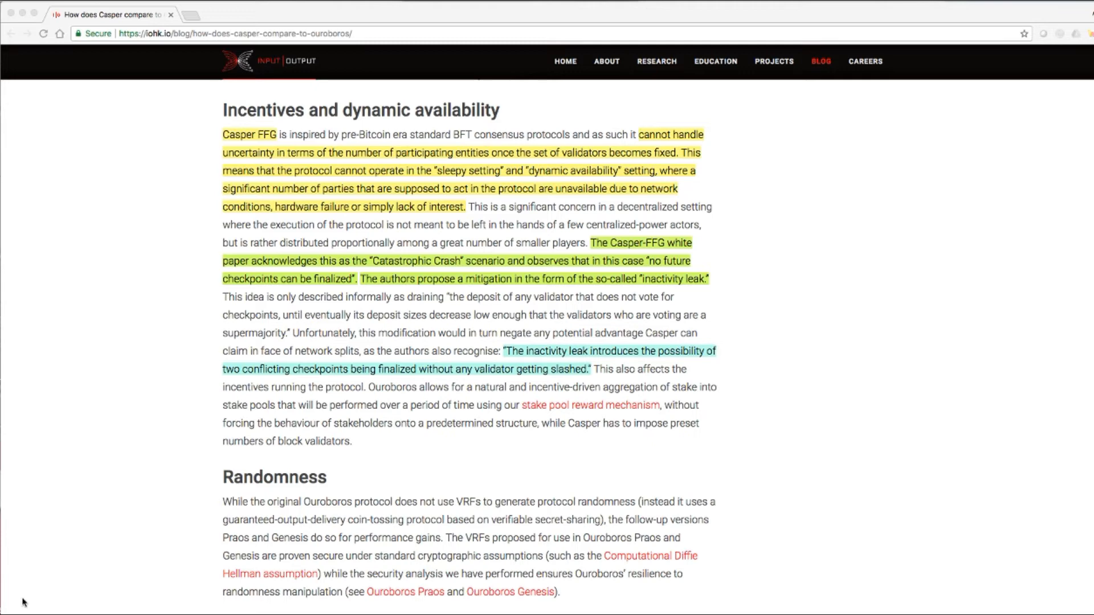
scroll(down, 3)
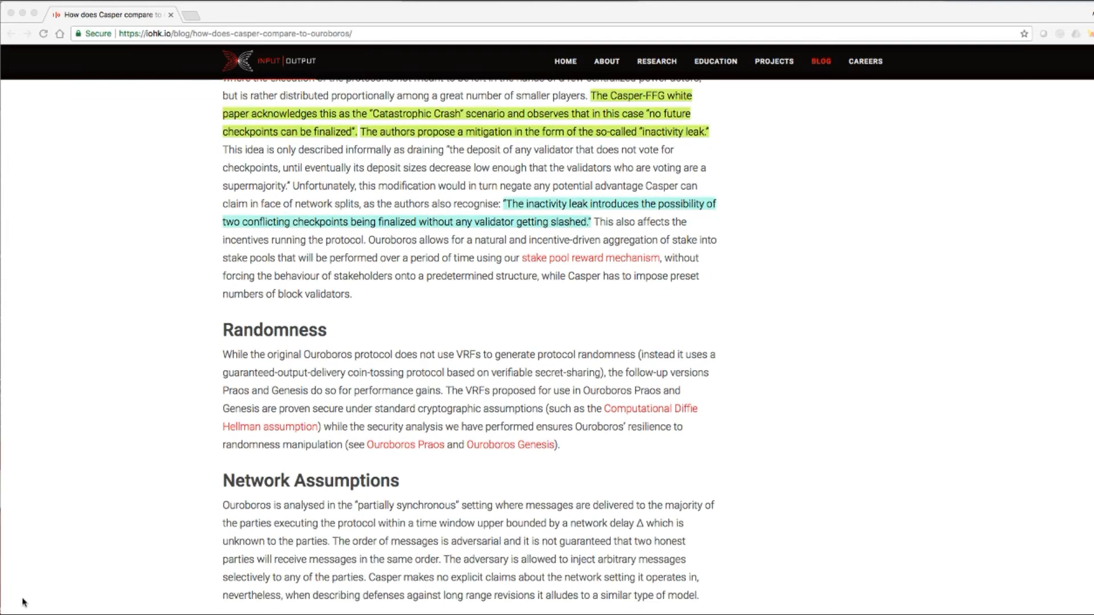
scroll(down, 3)
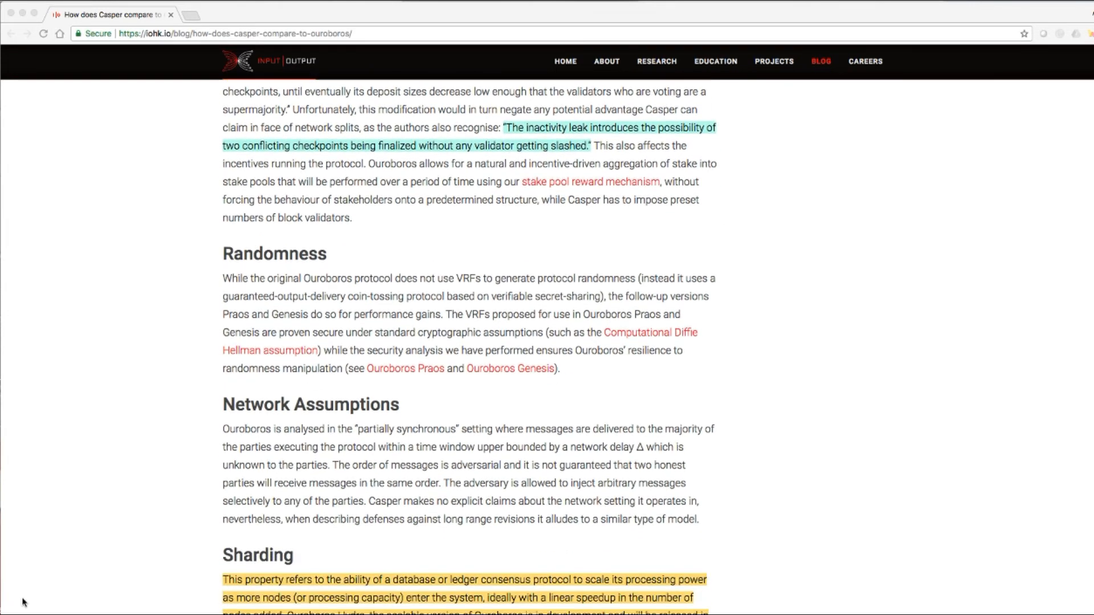
scroll(down, 3)
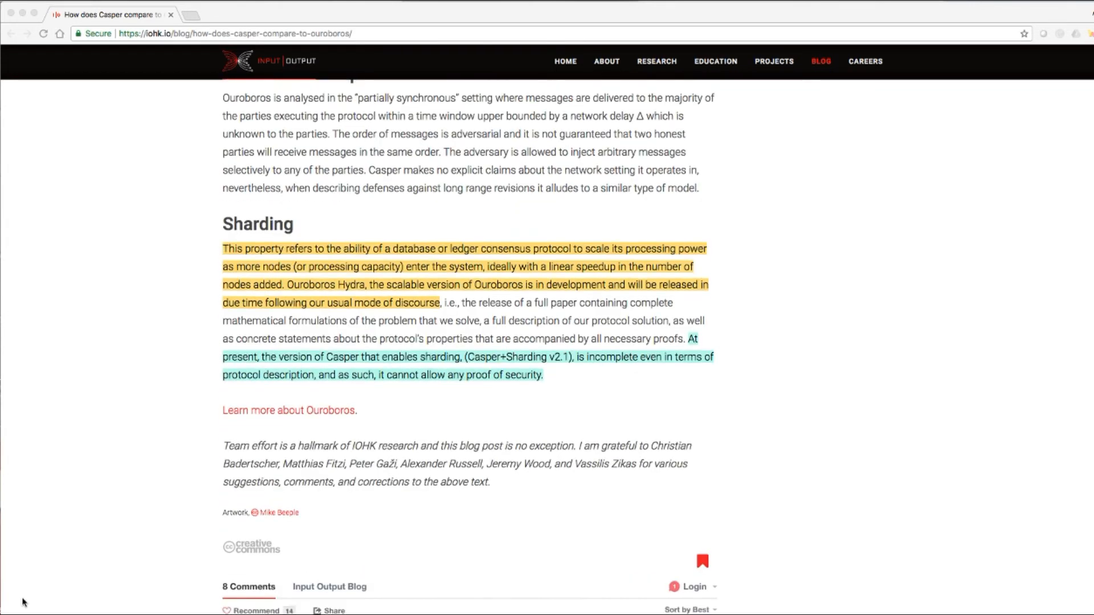
scroll(down, 3)
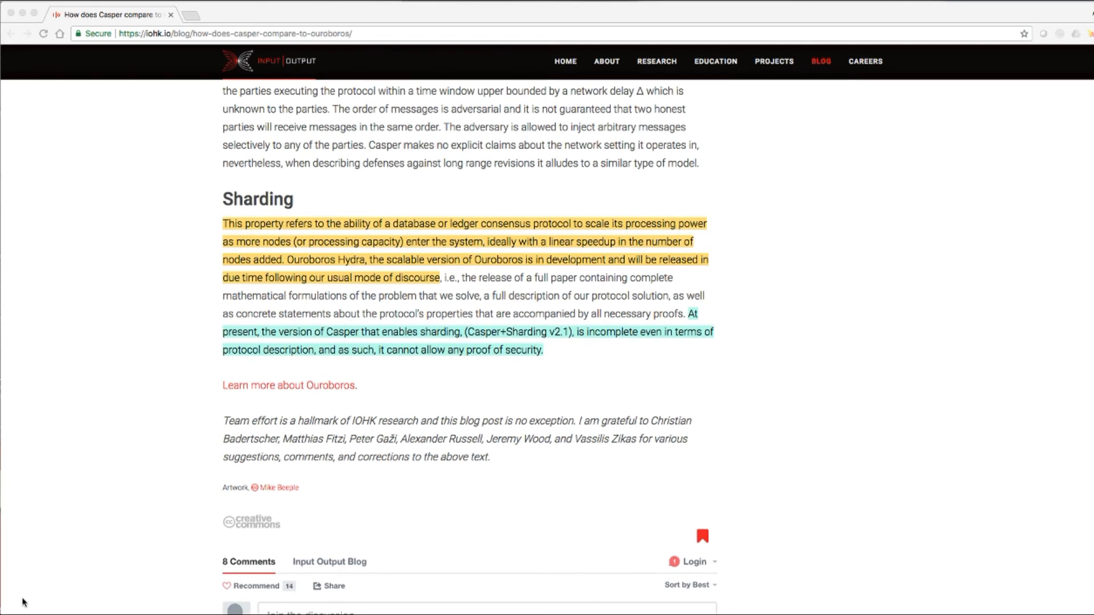